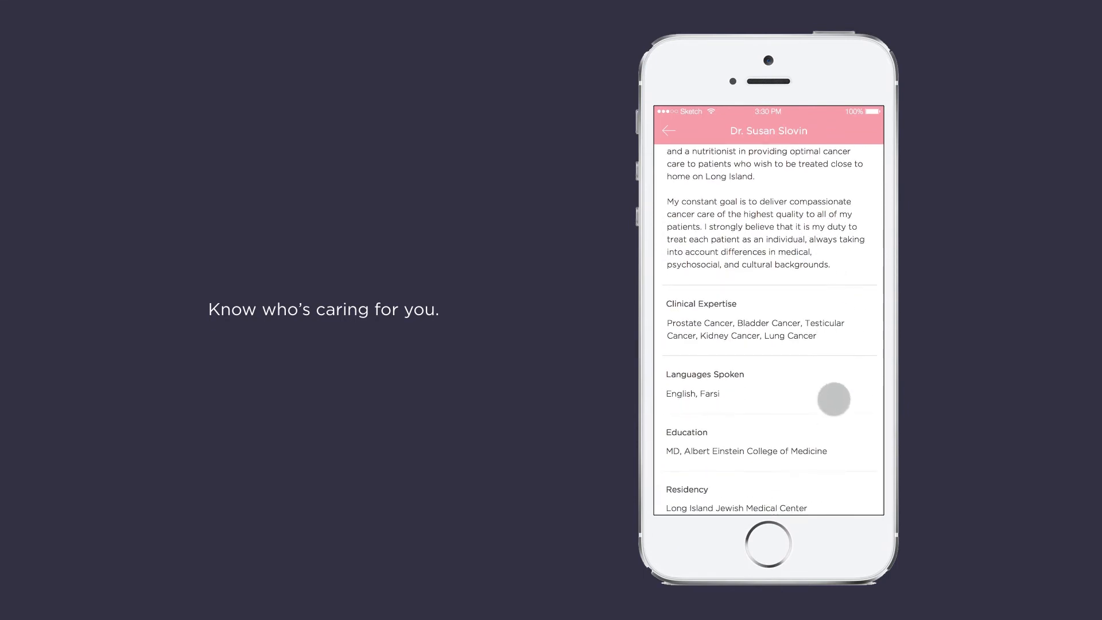
scroll(down, 3)
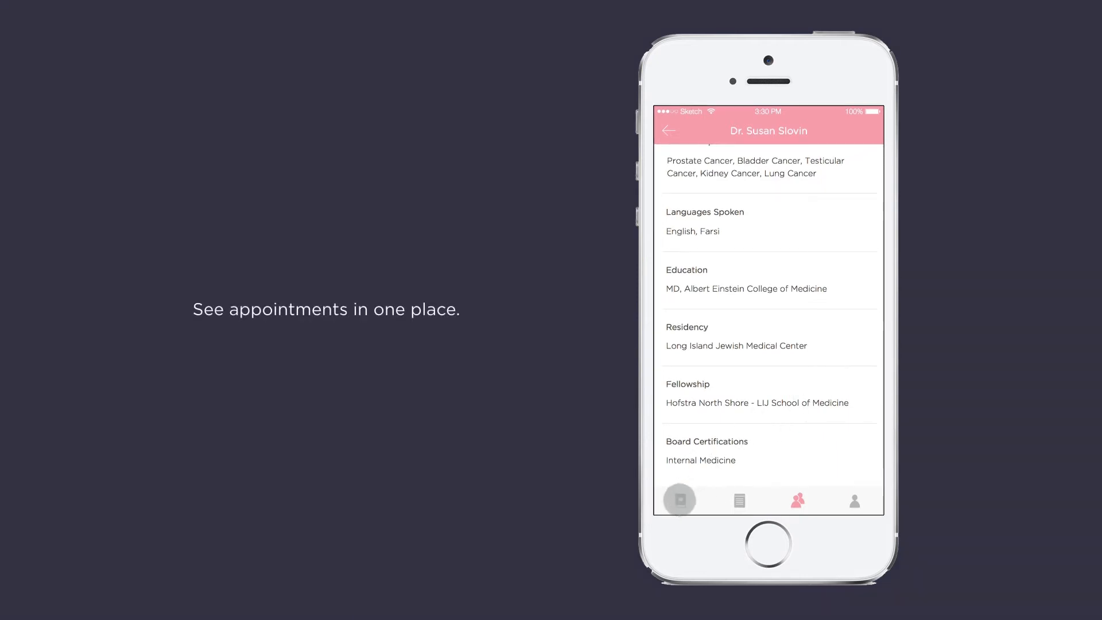
- Open the Xgeva Infusion appointment and scroll to its 'Why is it done?' section
click(679, 500)
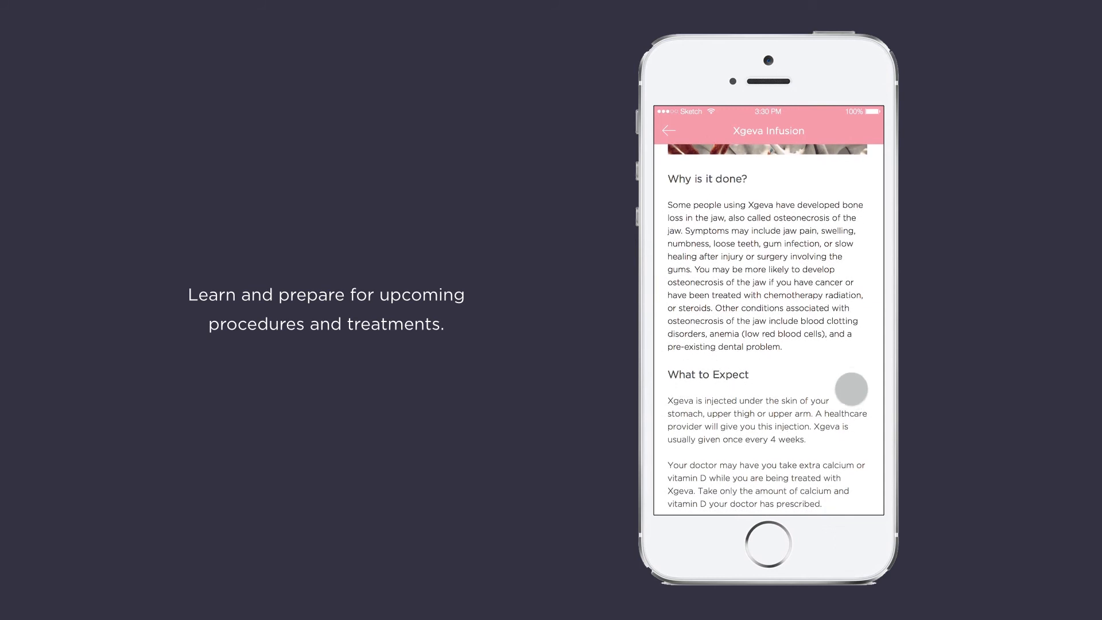
scroll(down, 3)
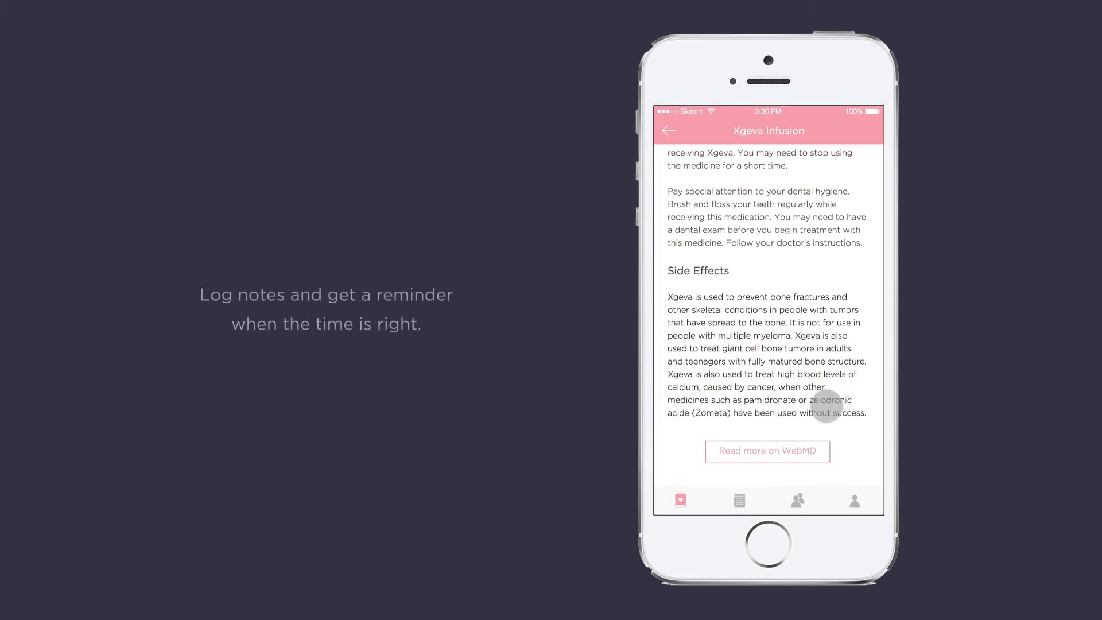
- Switch to the Notes section from the bottom bar
click(739, 501)
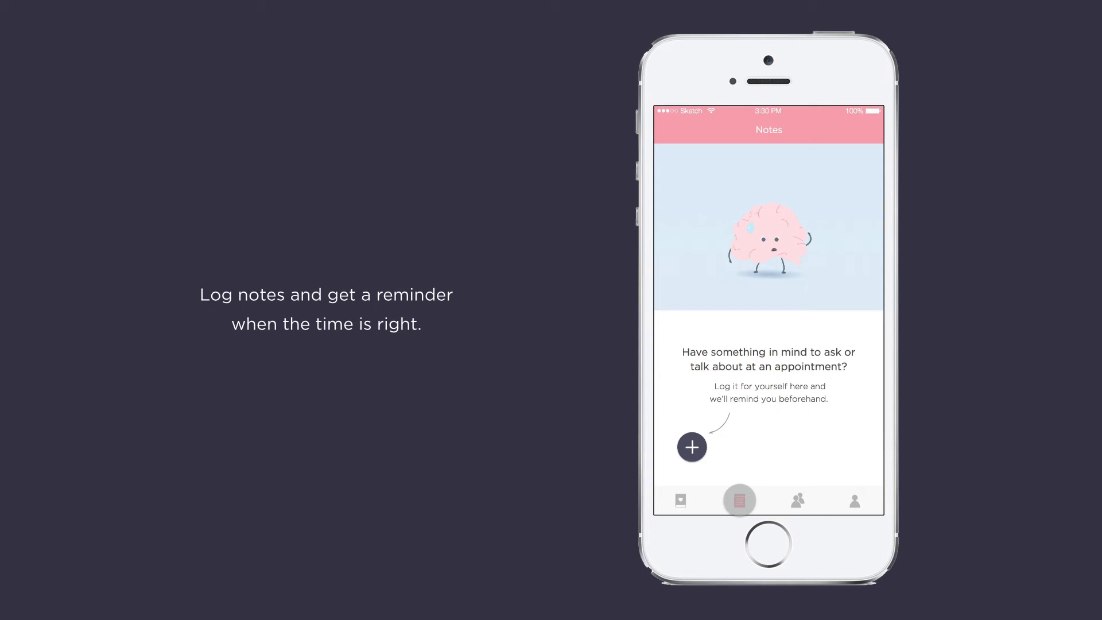
- Save a jaw pain medicine question as a note for the Sun, April 19 Lupron Injection
click(691, 447)
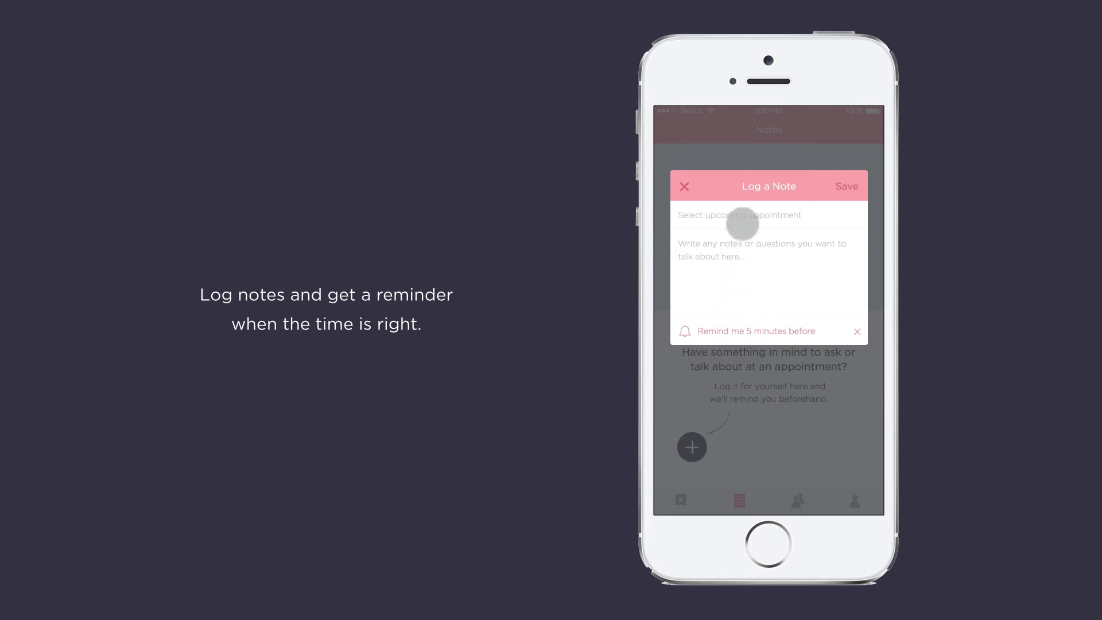
click(739, 216)
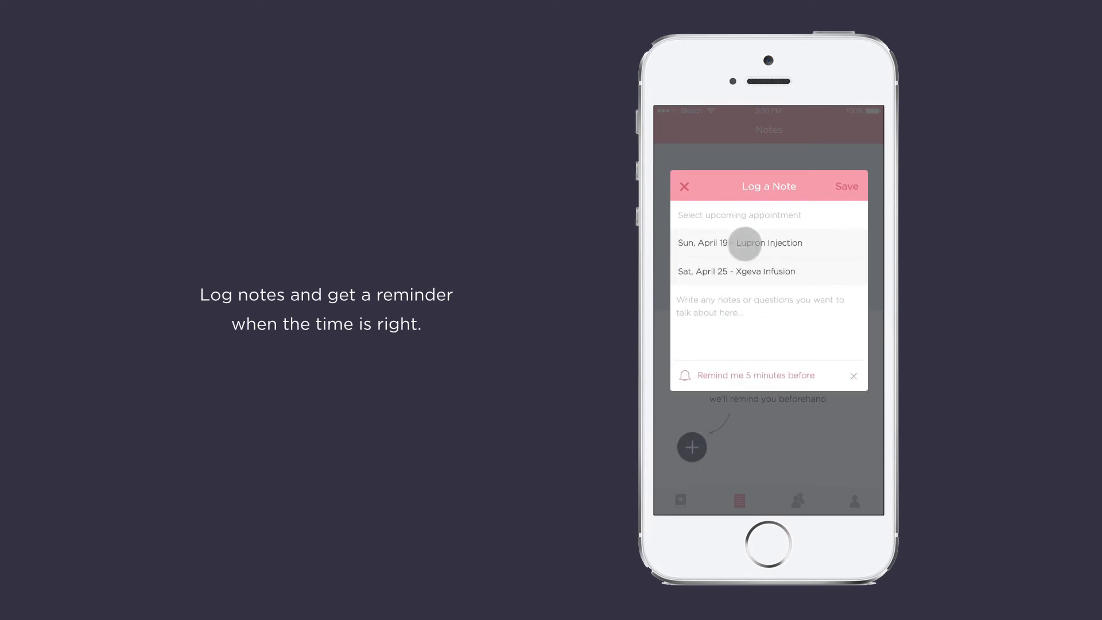
click(740, 242)
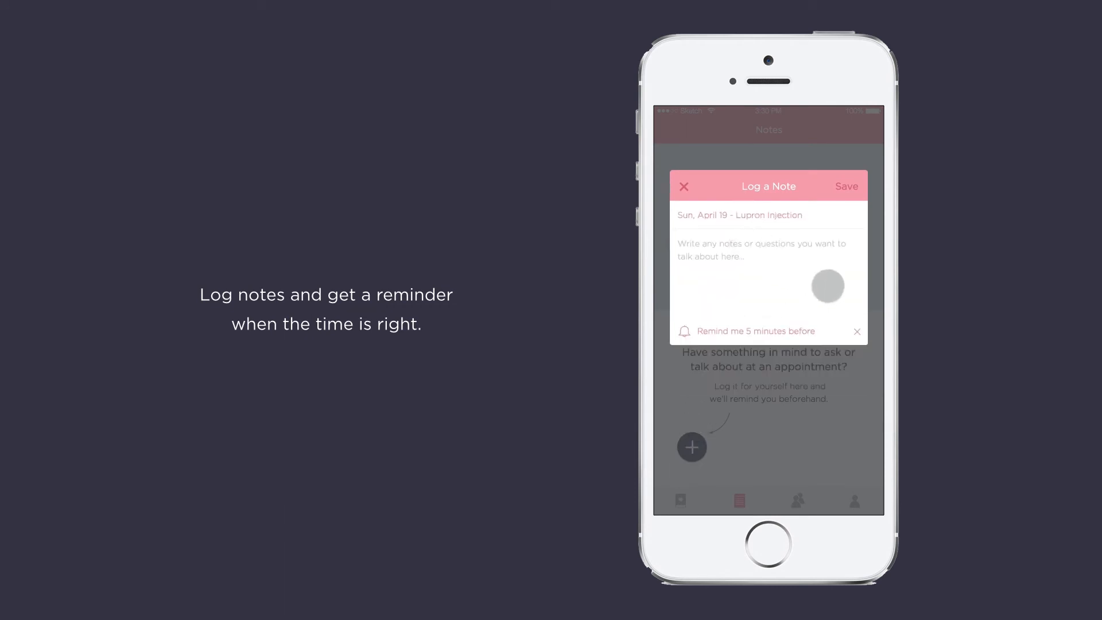
text(Is there any medicine I can take to relieve my jaw pain? It gets especially bad after each injection.)
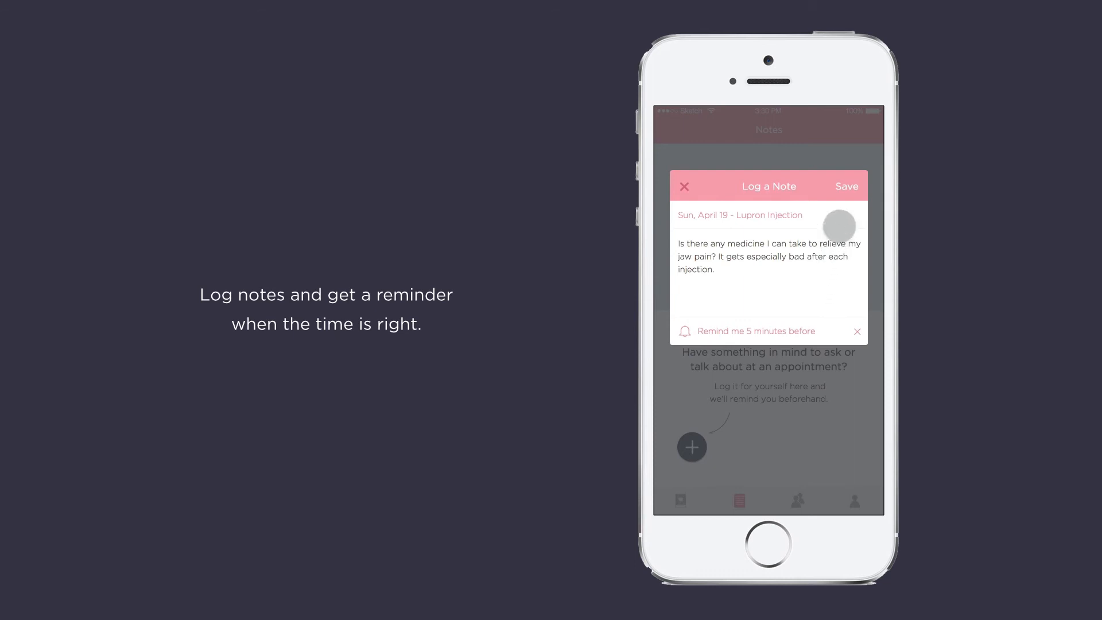
click(845, 186)
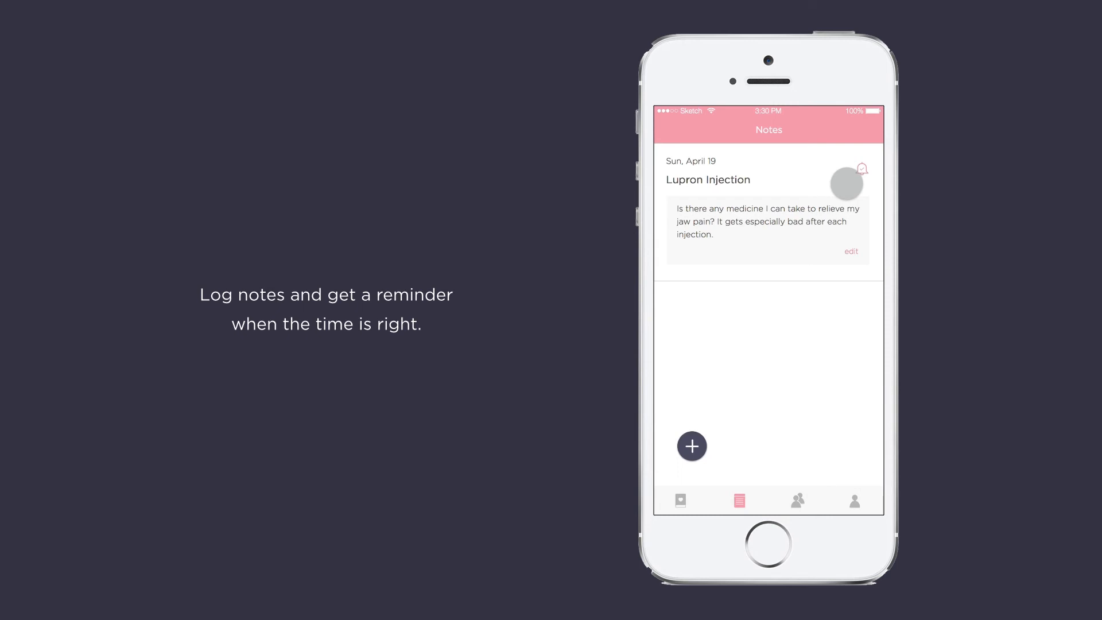
- Open the Lupron Injection appointment and bring up its Share Appointment dialog
click(854, 500)
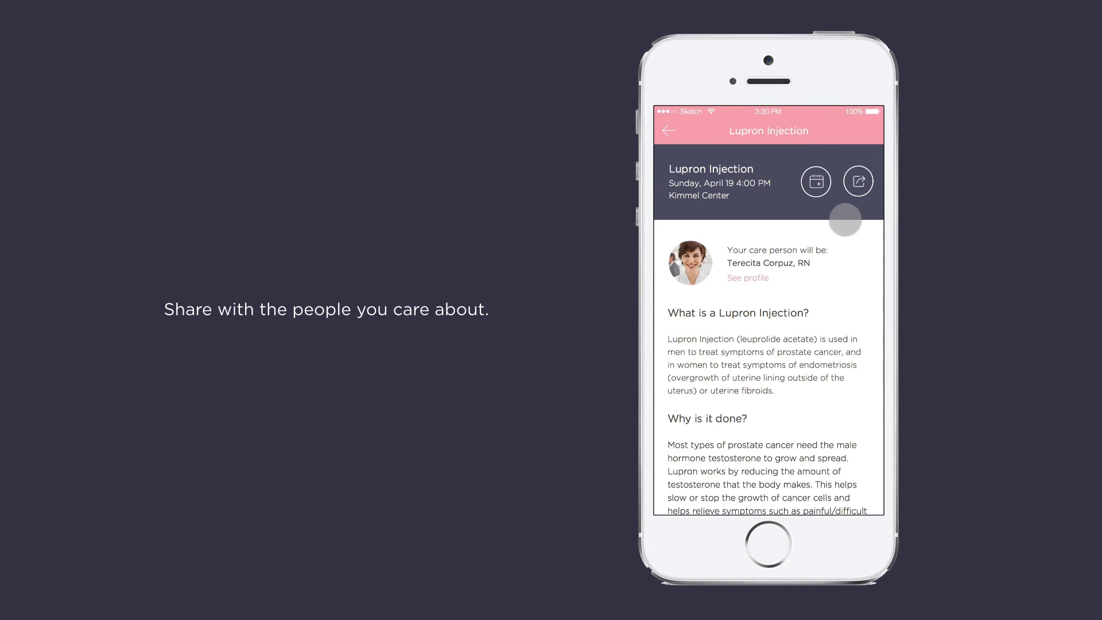
click(858, 181)
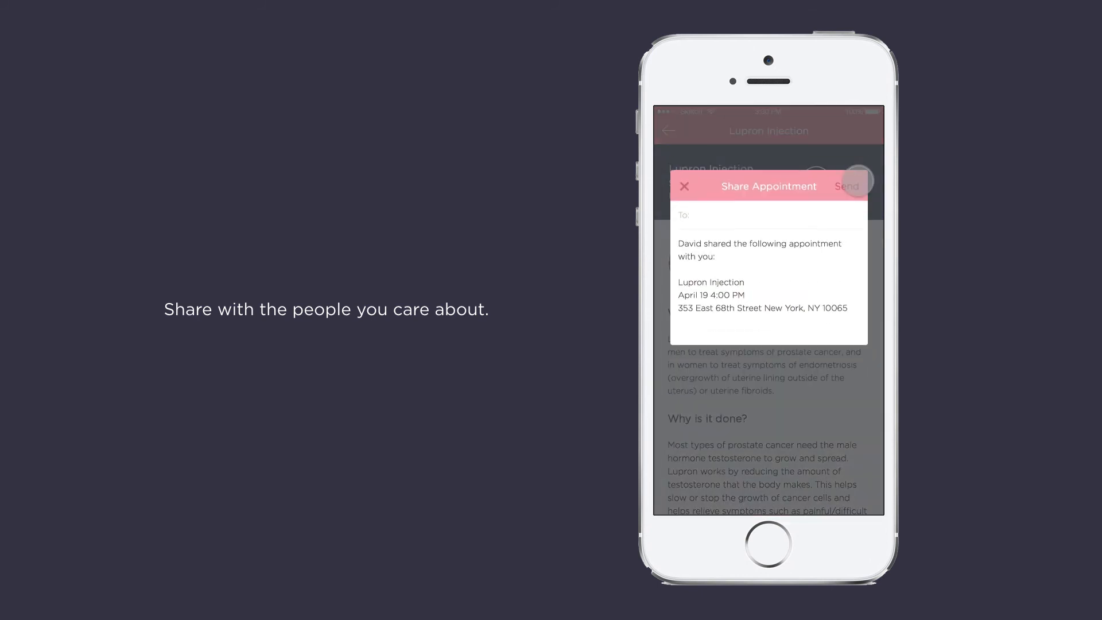